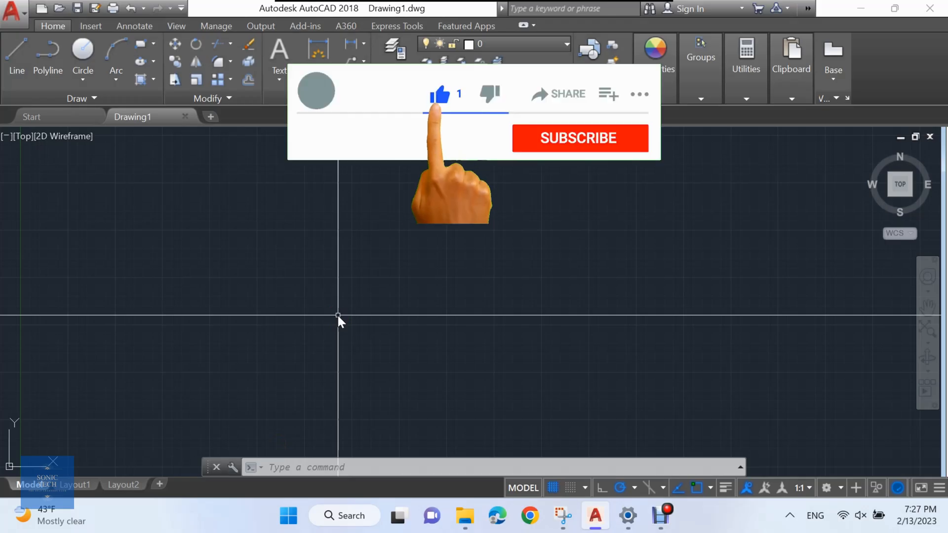
# Load Boreholes with Table Ann.lsp from the Desktop via APPLOAD, making BN, BSN, RES and BHT available.
pyautogui.click(580, 138)
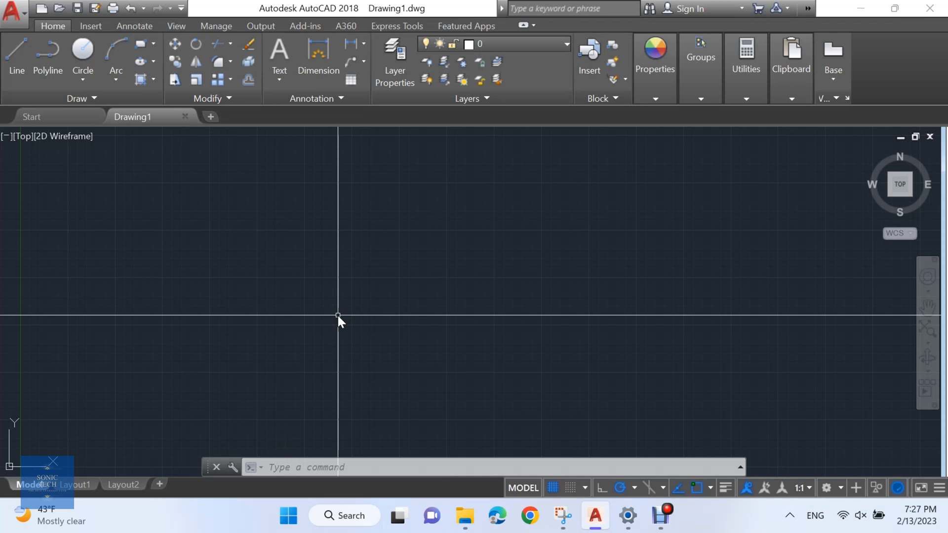
pyautogui.write('applo')
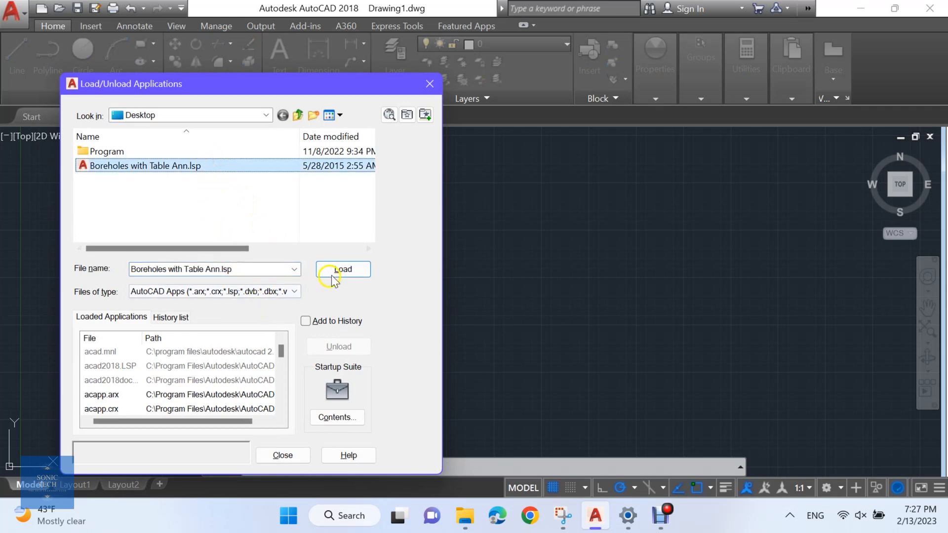
pyautogui.click(343, 268)
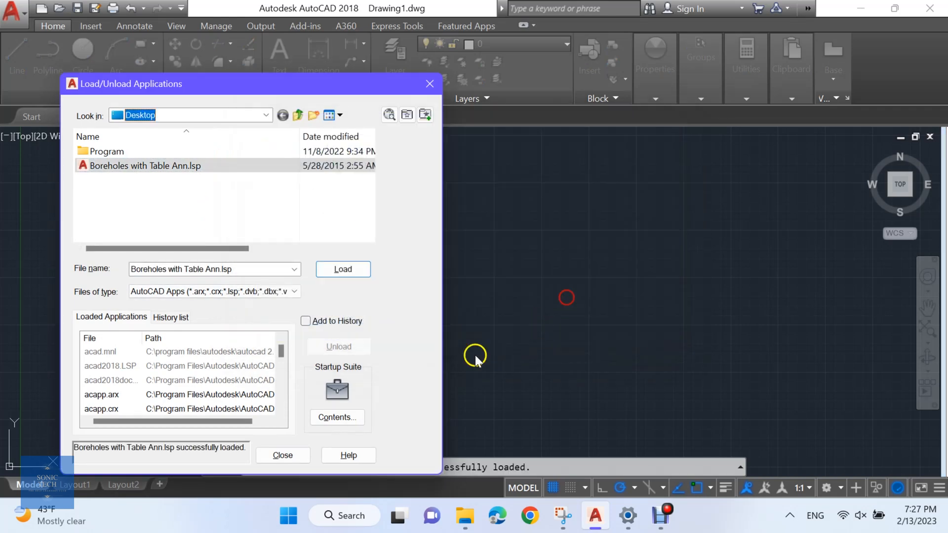
pyautogui.click(282, 455)
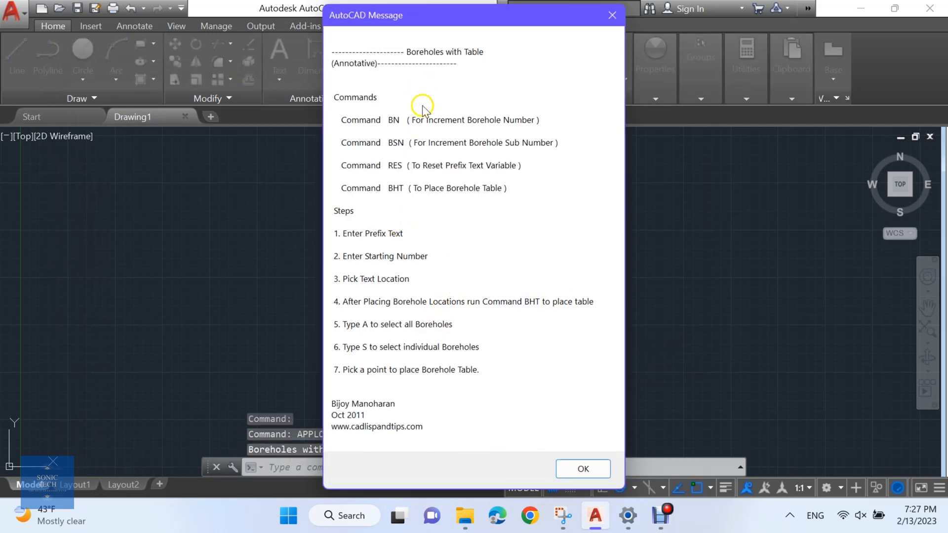
pyautogui.moveTo(463, 134)
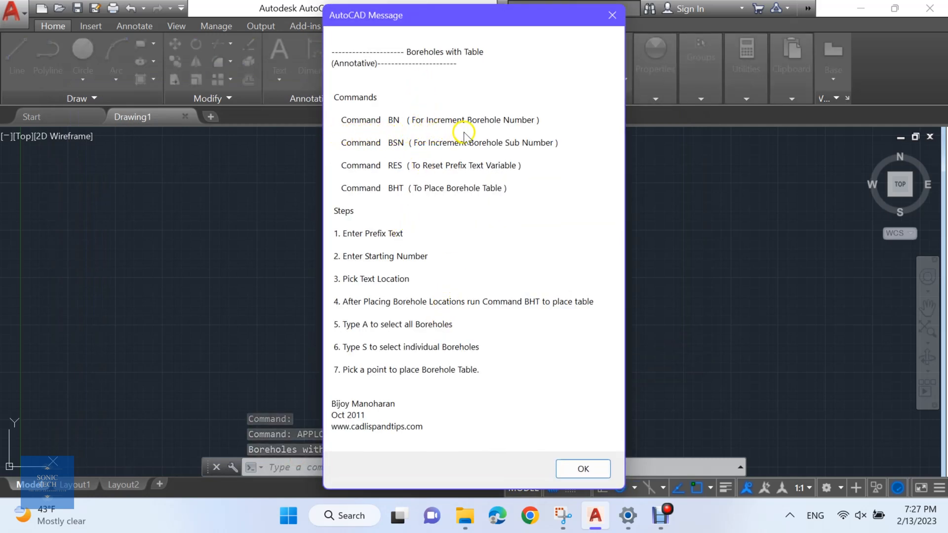
pyautogui.moveTo(342, 157)
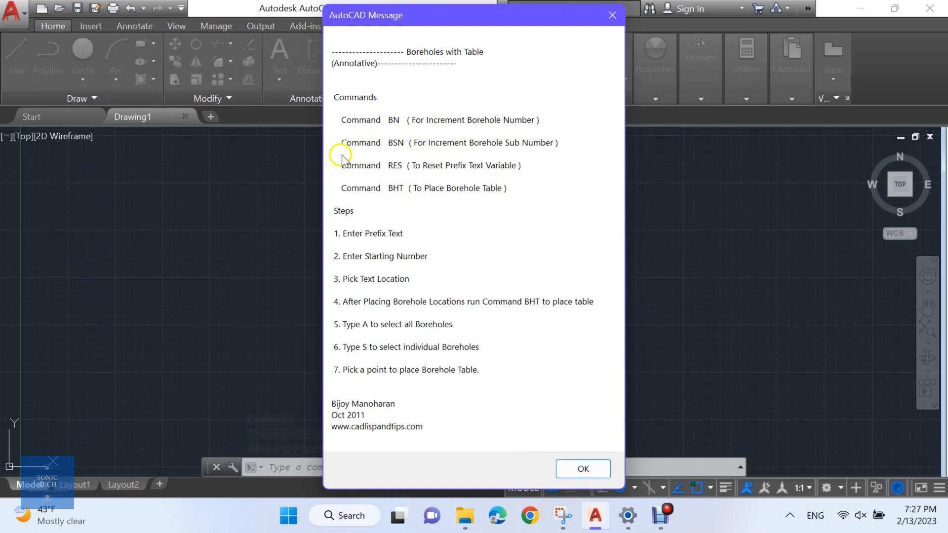
pyautogui.moveTo(448, 156)
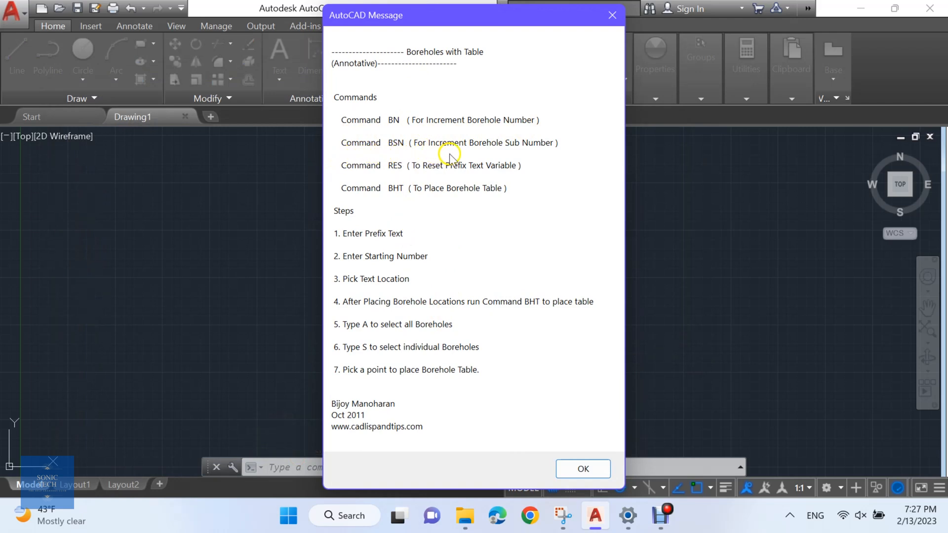
pyautogui.moveTo(344, 177)
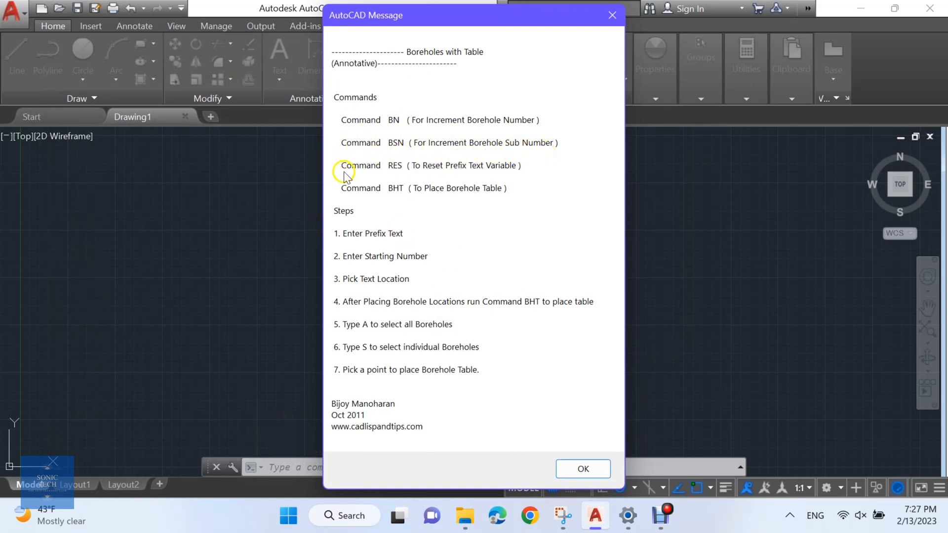
pyautogui.moveTo(477, 171)
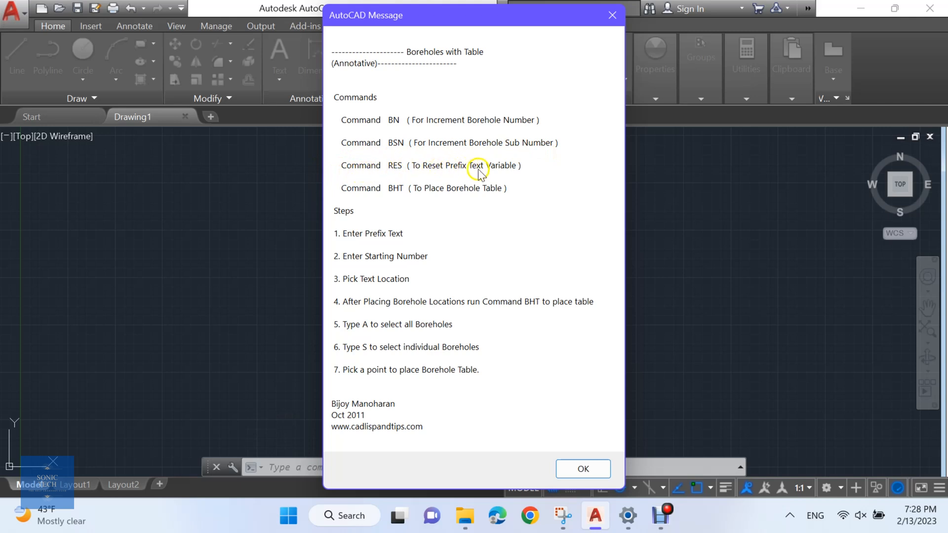
pyautogui.moveTo(357, 200)
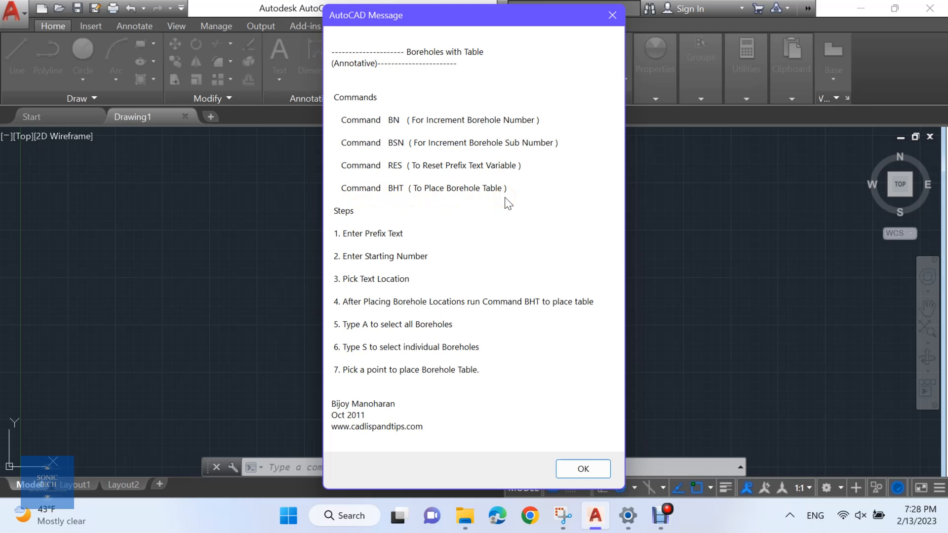
pyautogui.click(583, 469)
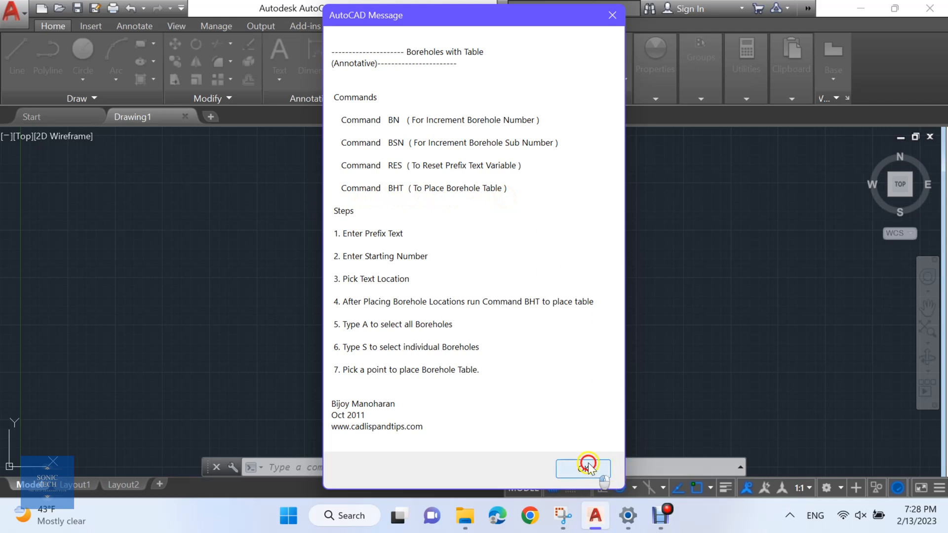
# Dismiss the routine's instructions and run BN with prefix DH to label markers DH01–DH04.
pyautogui.click(583, 470)
pyautogui.write('BN')
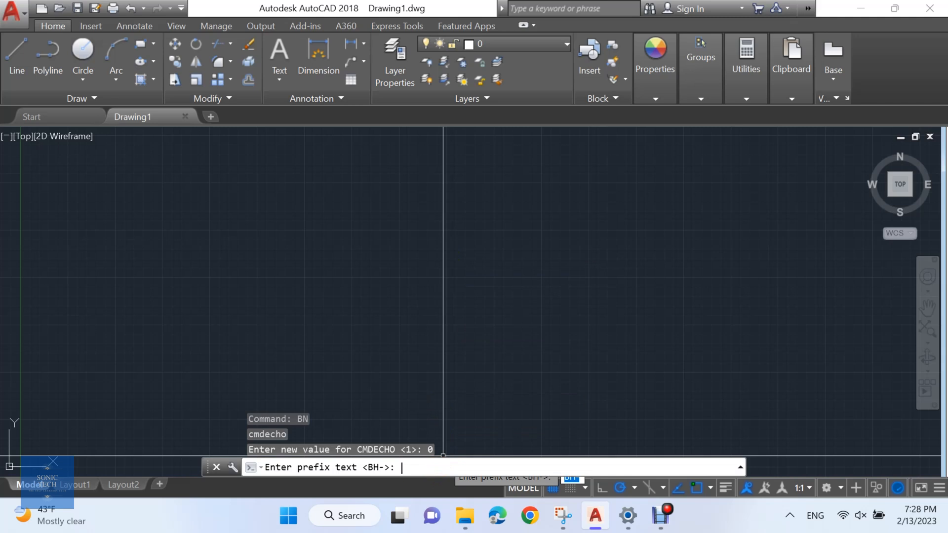
pyautogui.write('DH')
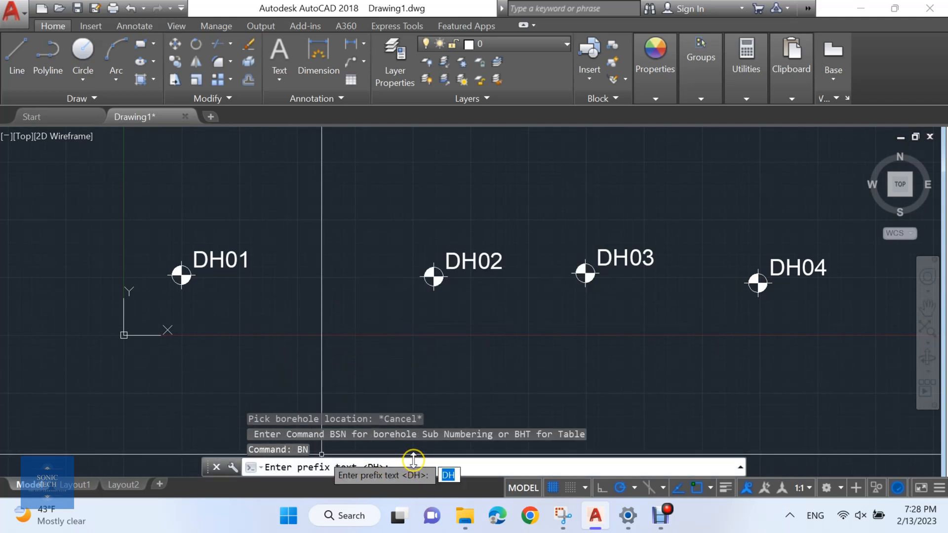
# Place markers BH-05 to BH-08 with prefix BH- below the first row, then start BSN.
pyautogui.write('B')
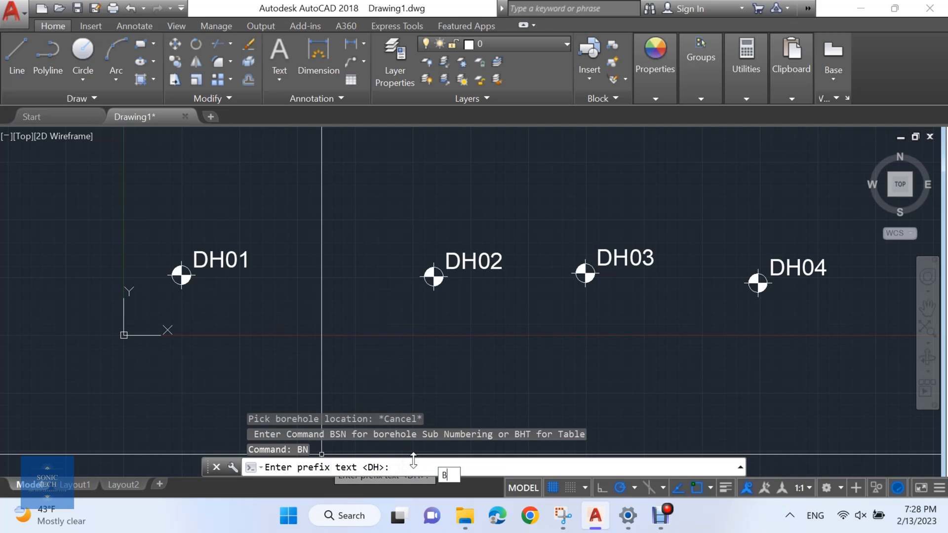
pyautogui.write('H')
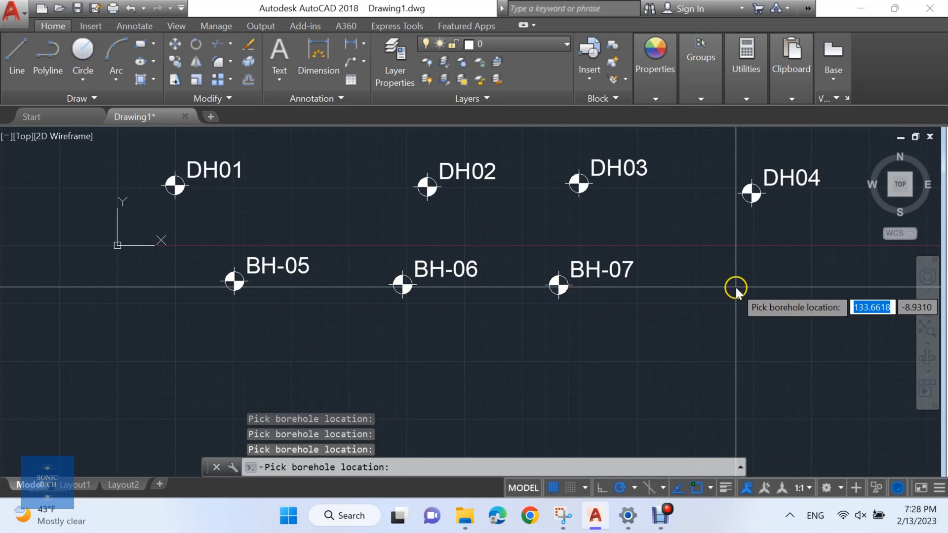
pyautogui.click(737, 286)
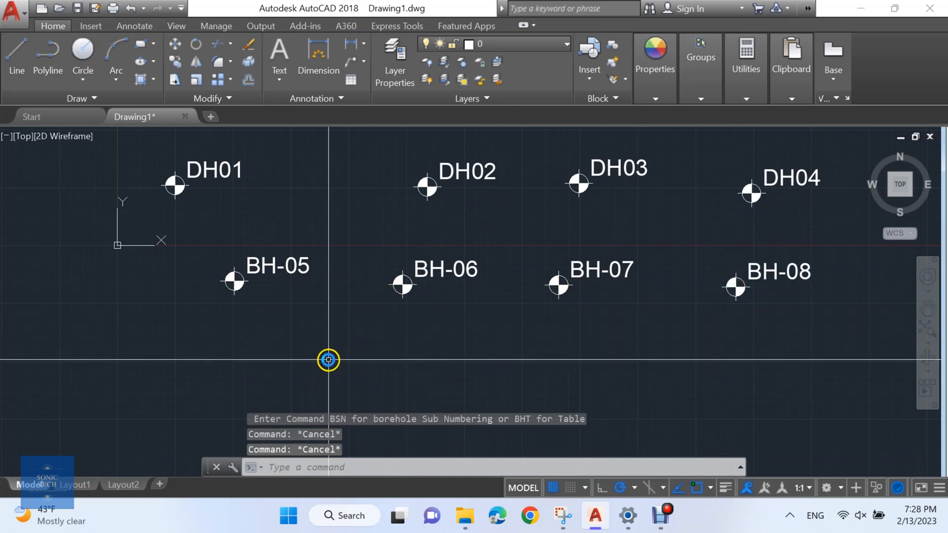
pyautogui.write('bsn')
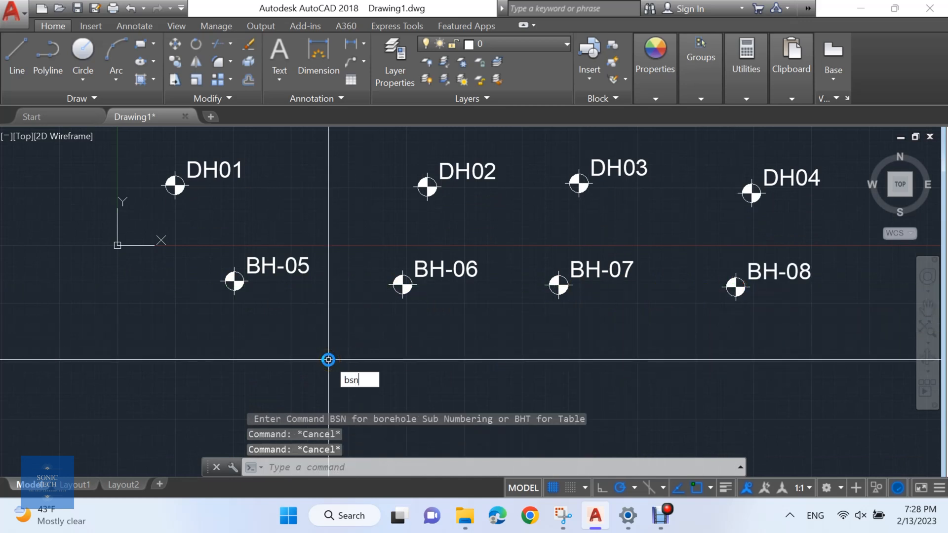